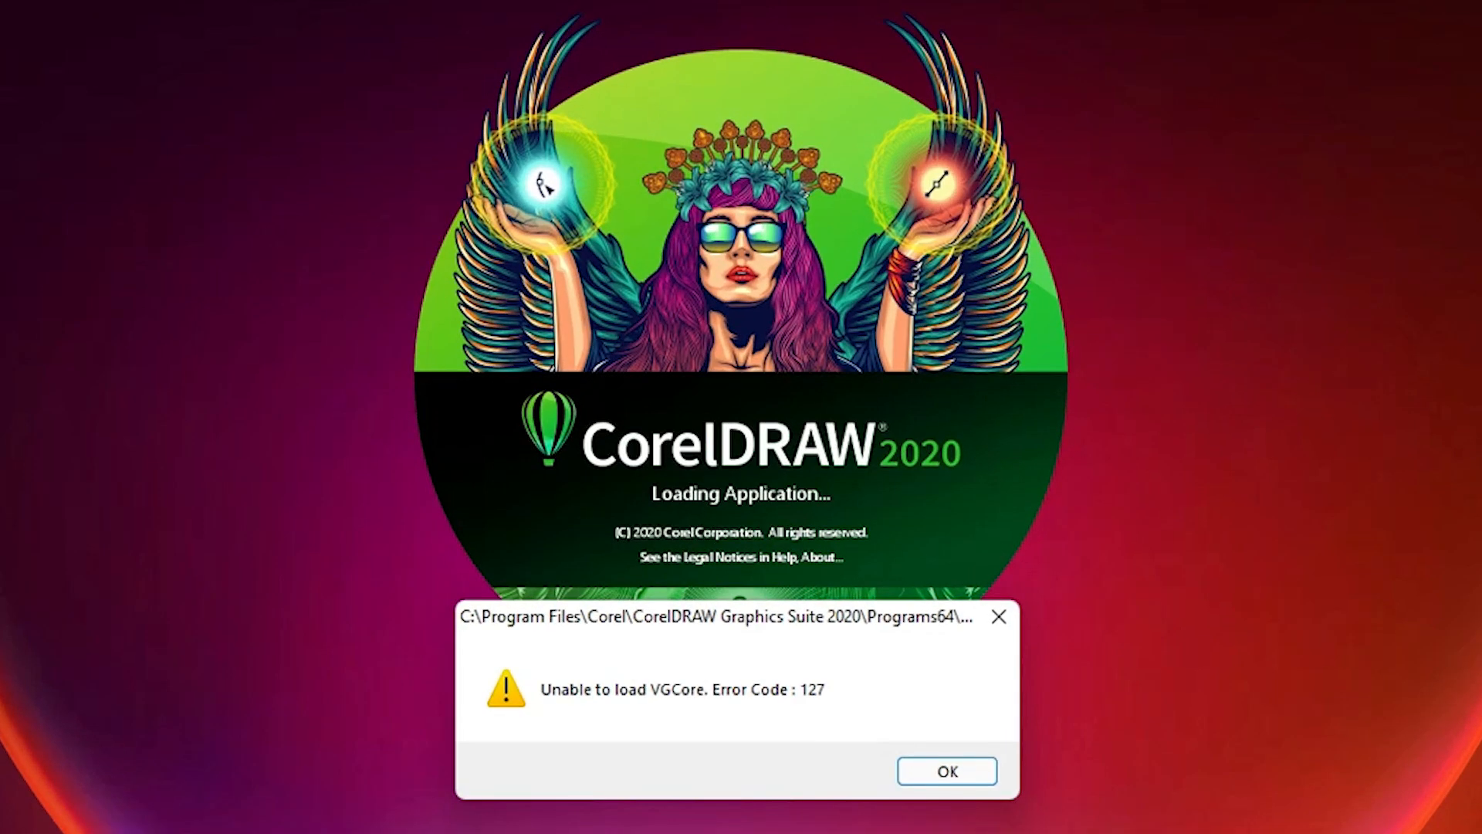
pyautogui.moveTo(674, 721)
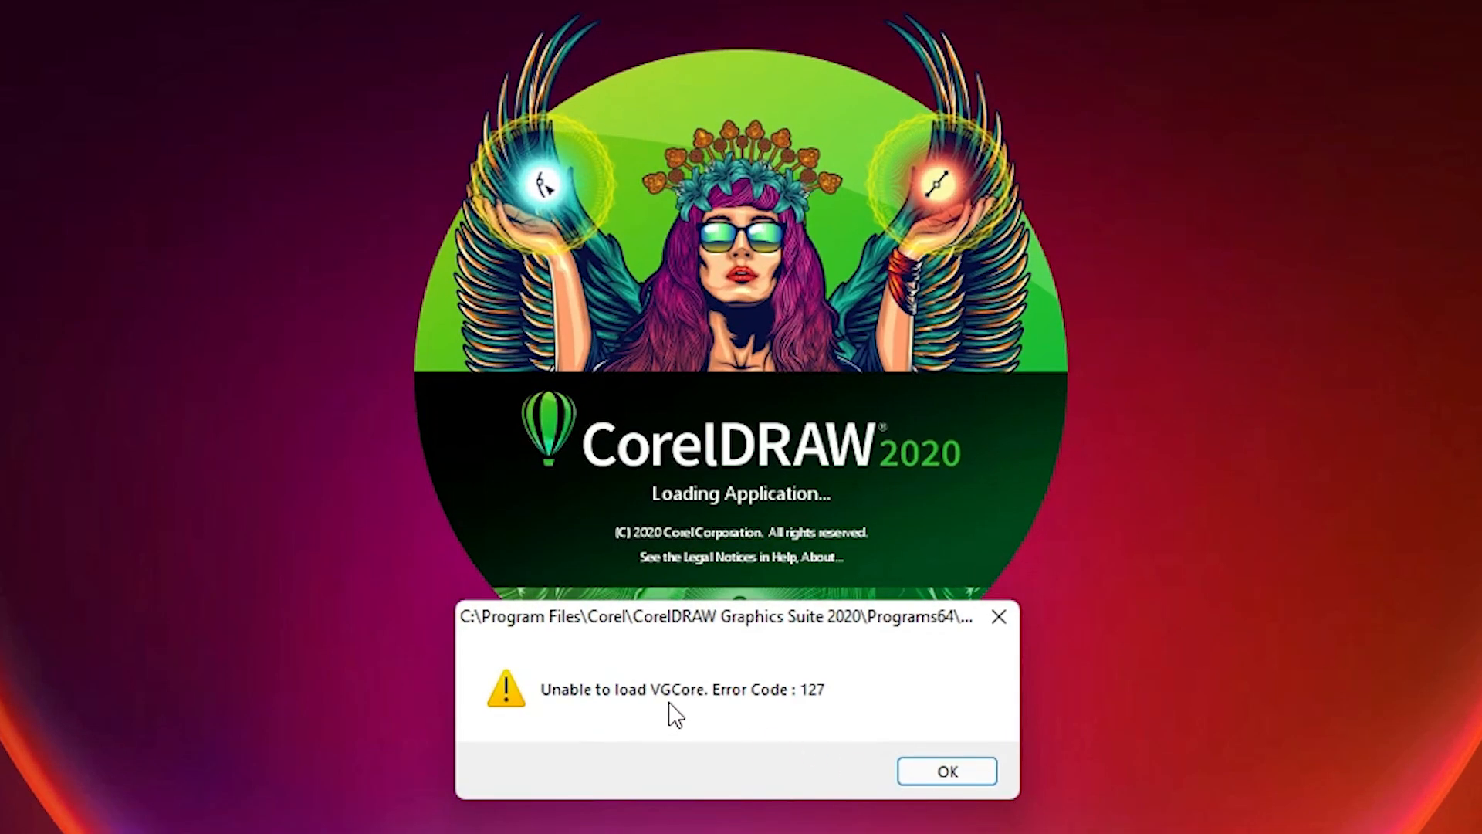
pyautogui.moveTo(788, 736)
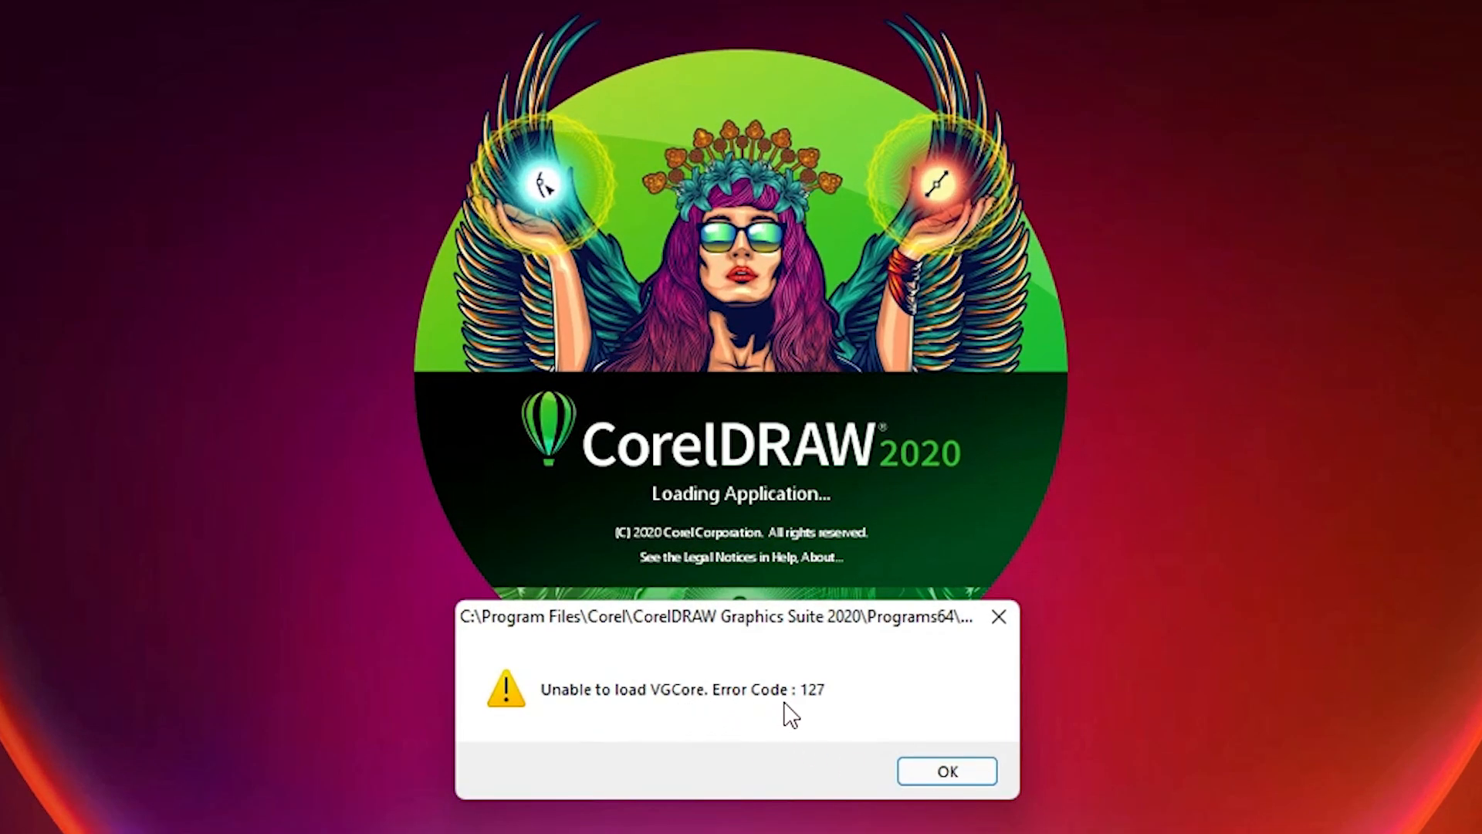
pyautogui.moveTo(853, 715)
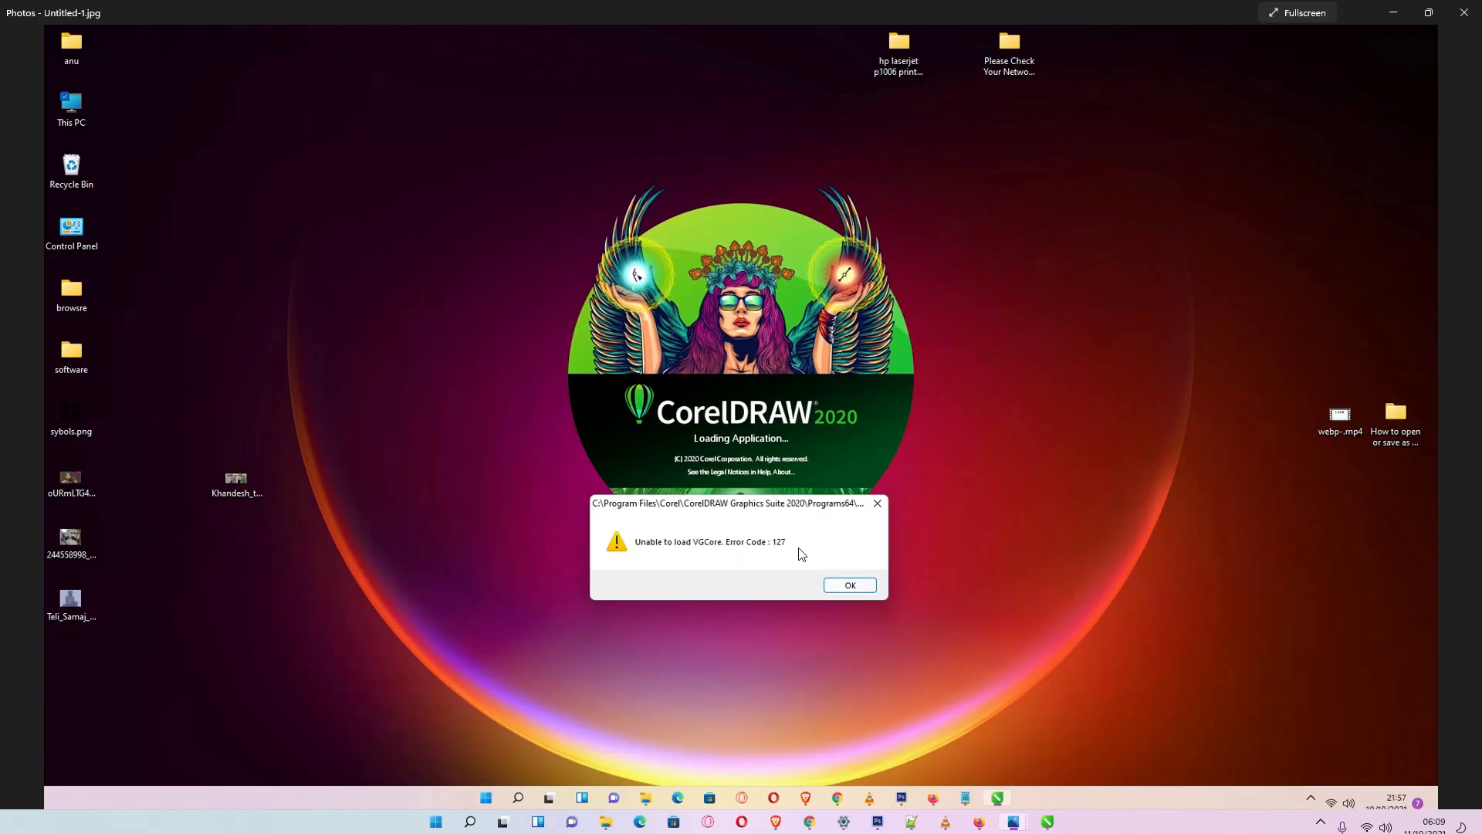
pyautogui.moveTo(1048, 818)
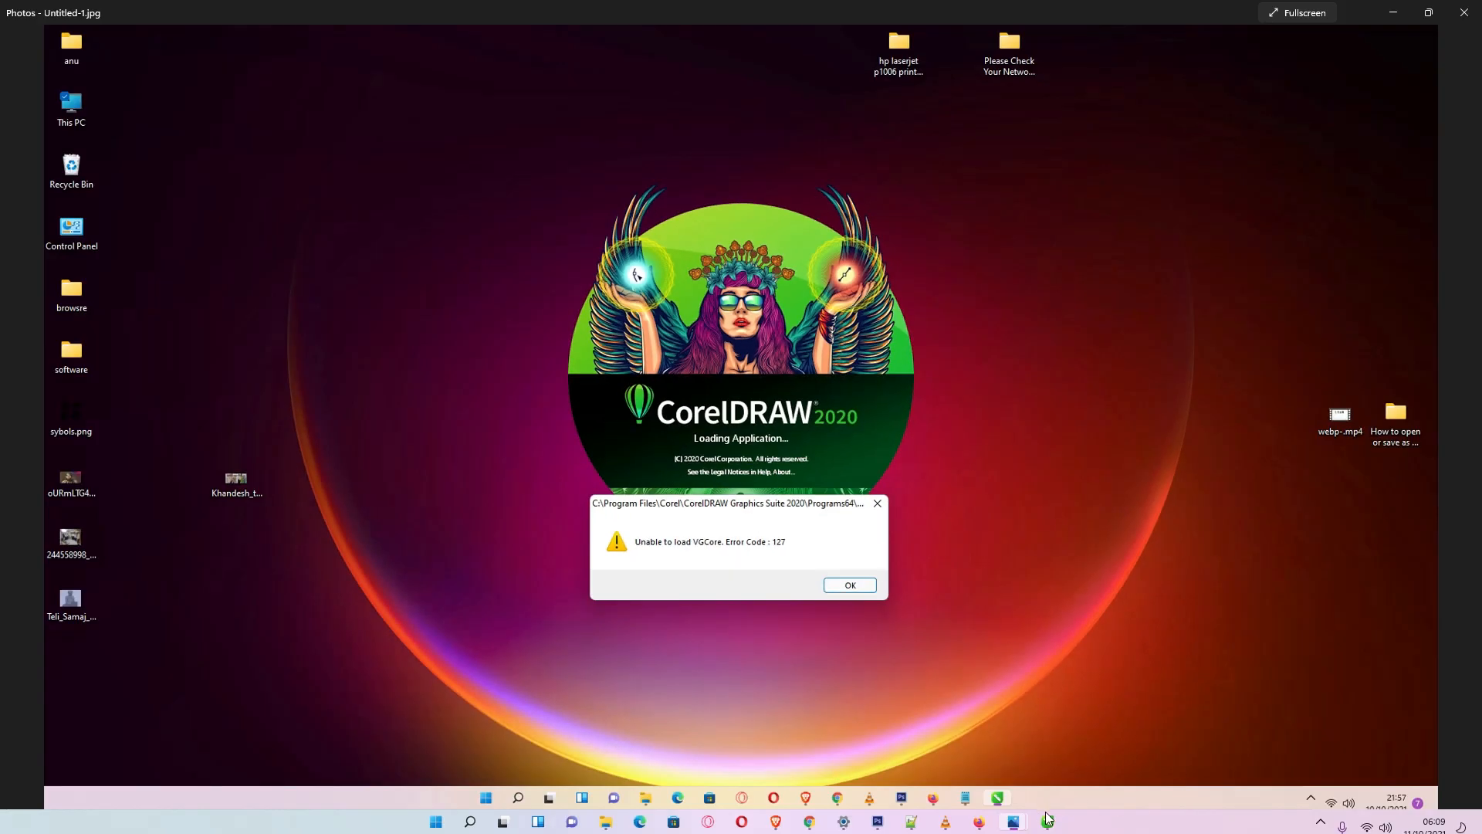
# Search 'control panel' from Start and open the Control Panel best match.
pyautogui.click(850, 585)
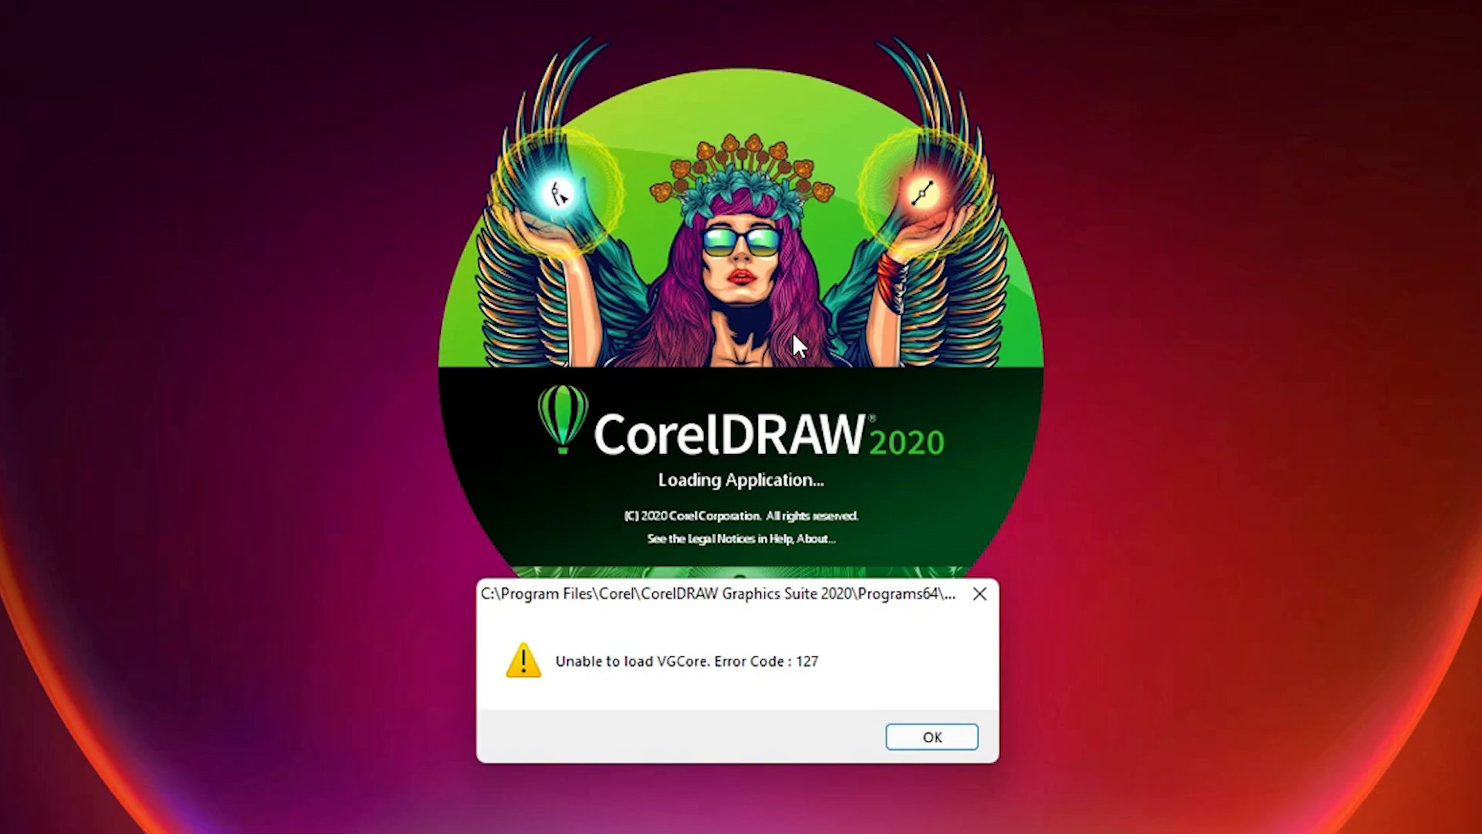
pyautogui.moveTo(535, 623)
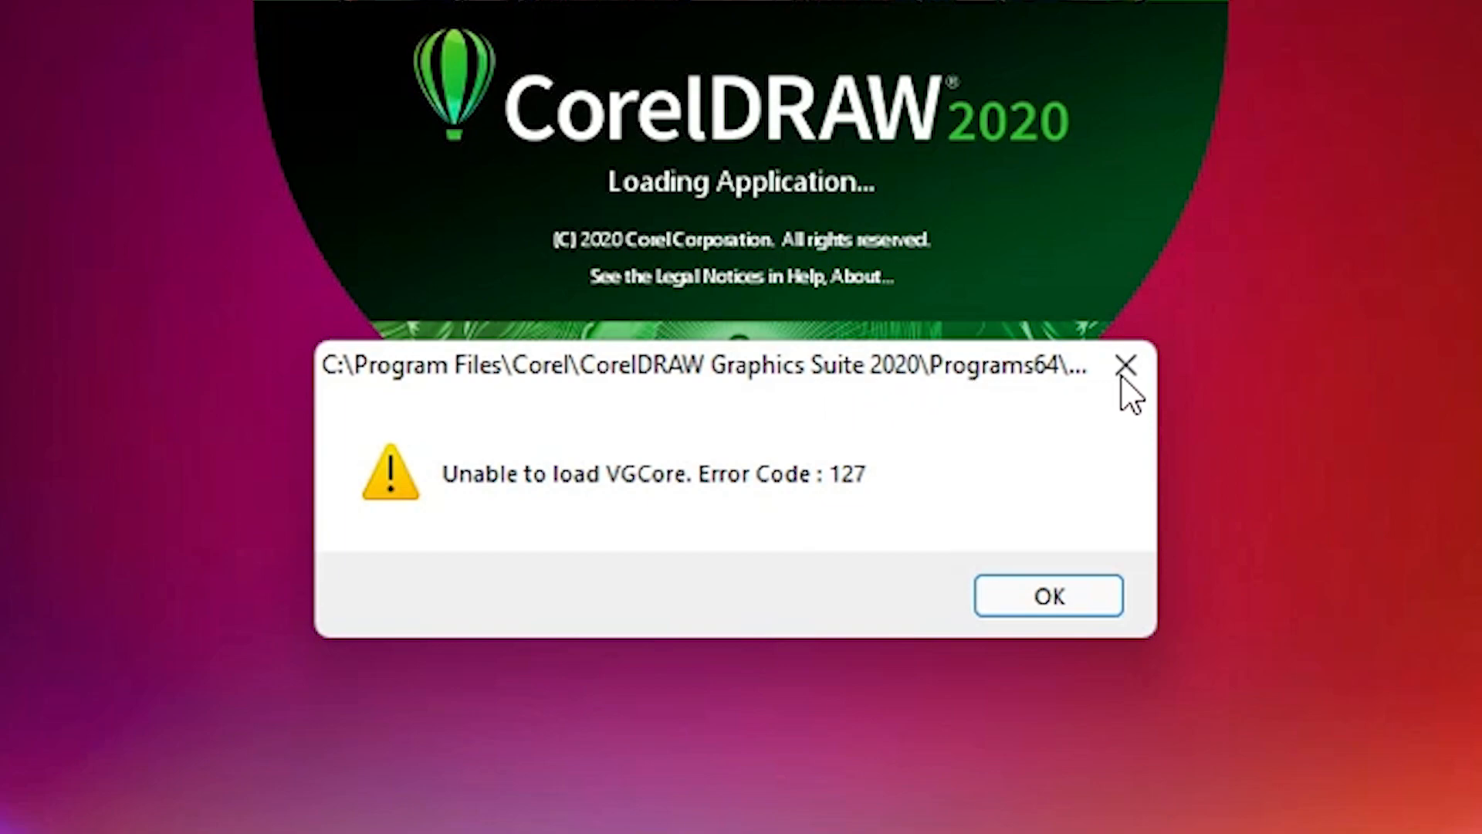
pyautogui.moveTo(558, 554)
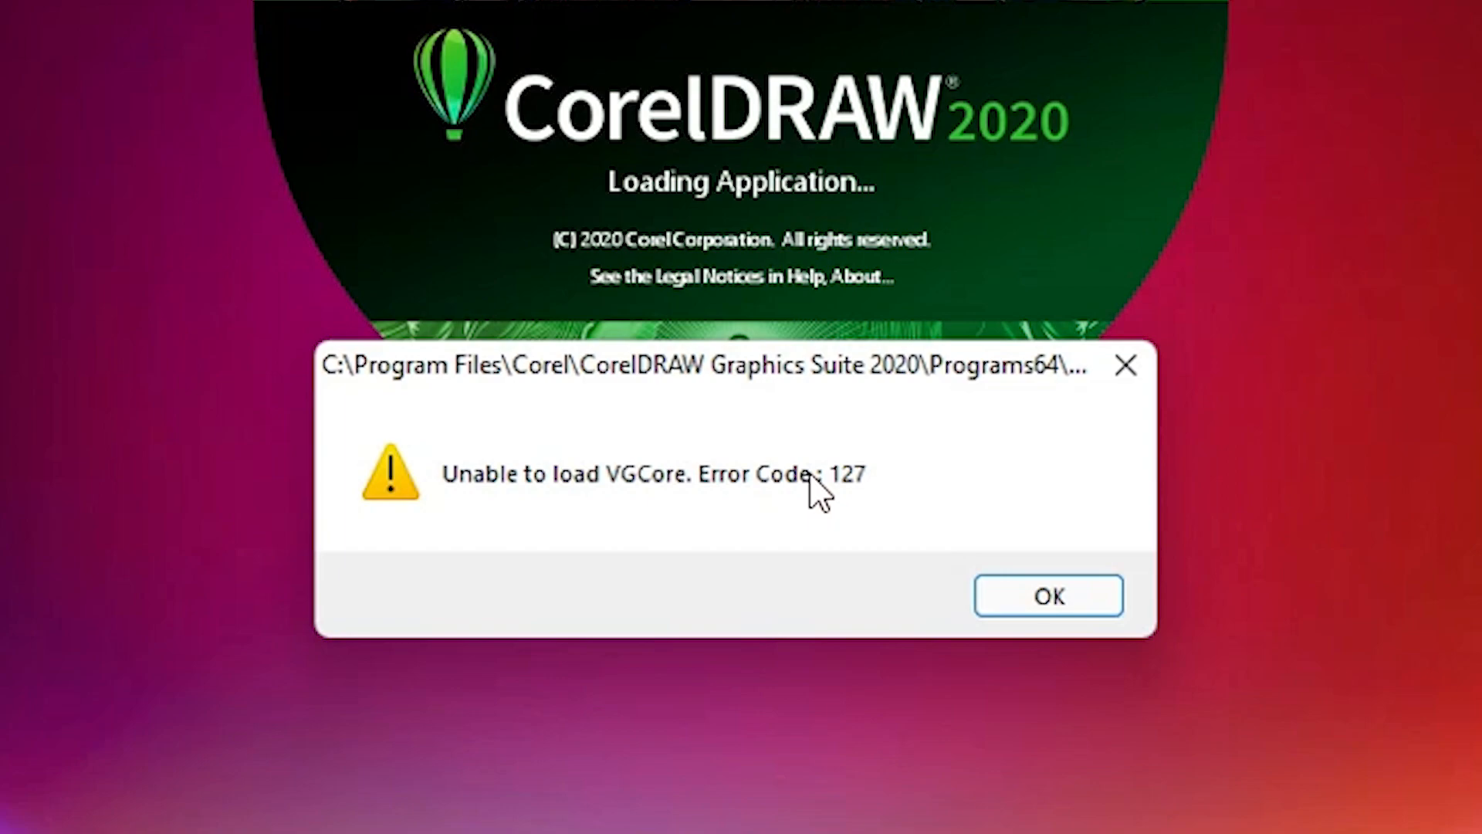
pyautogui.moveTo(809, 509)
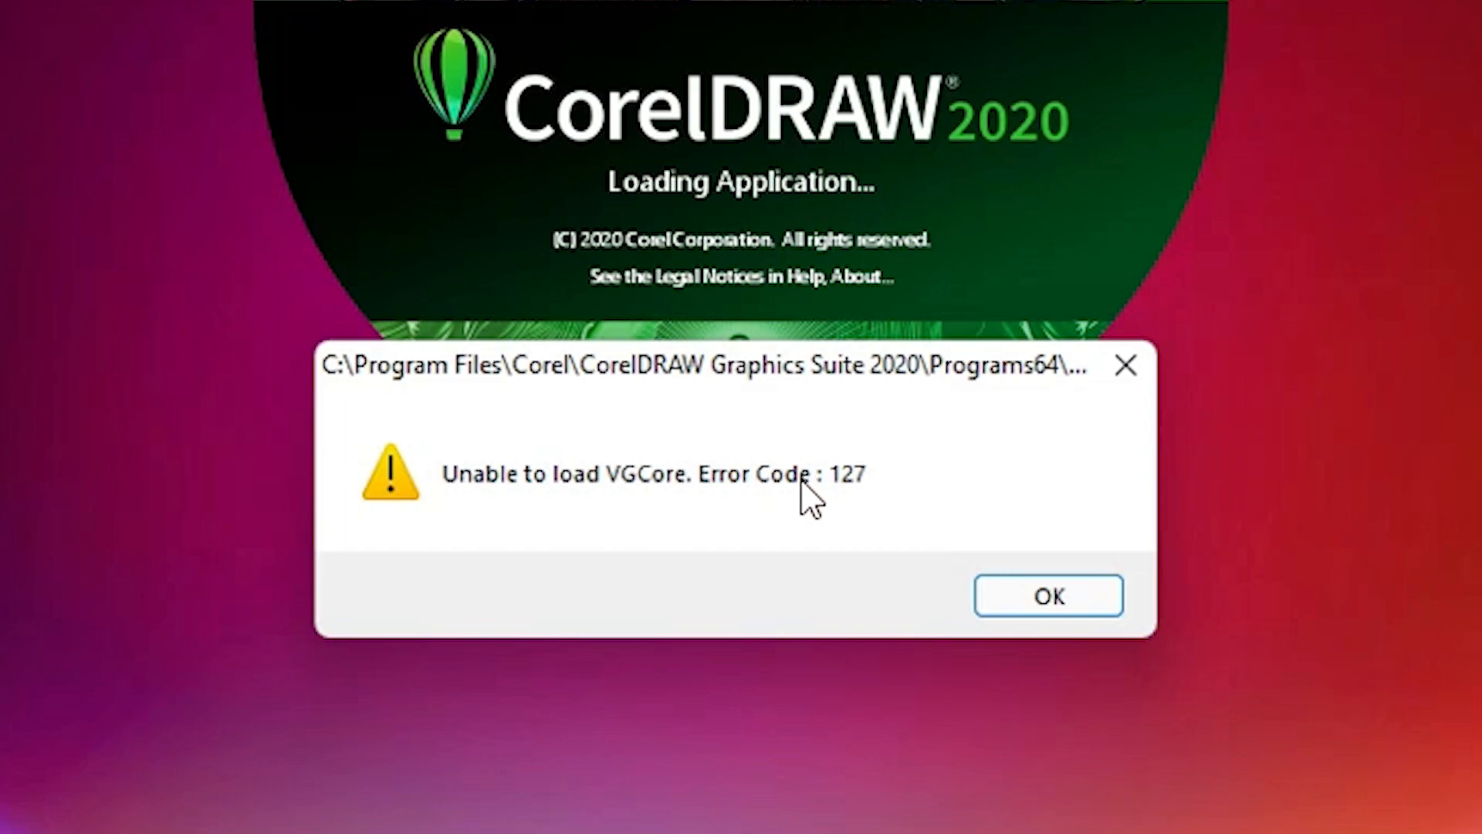
pyautogui.moveTo(1092, 697)
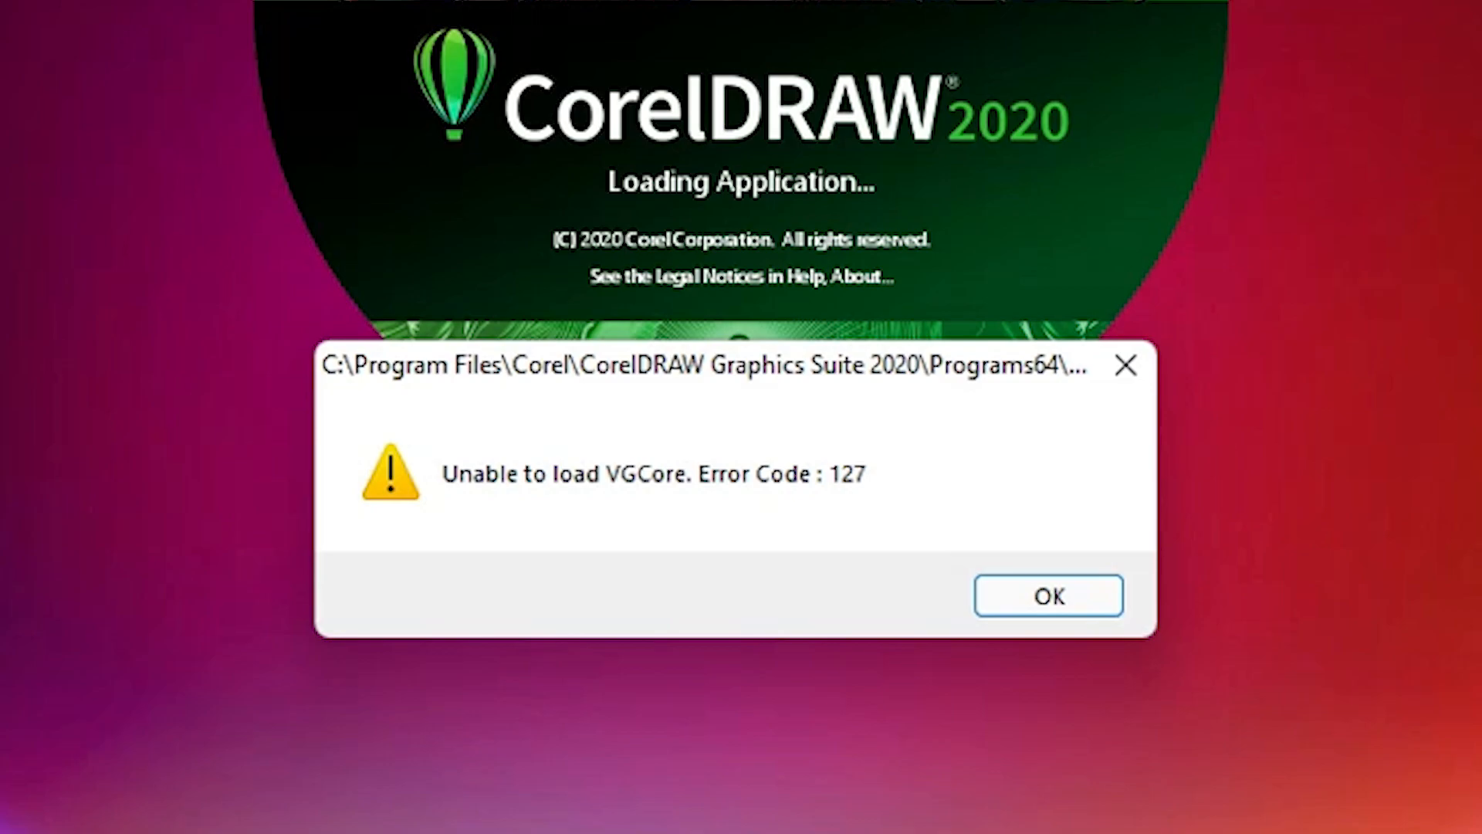
pyautogui.click(1048, 596)
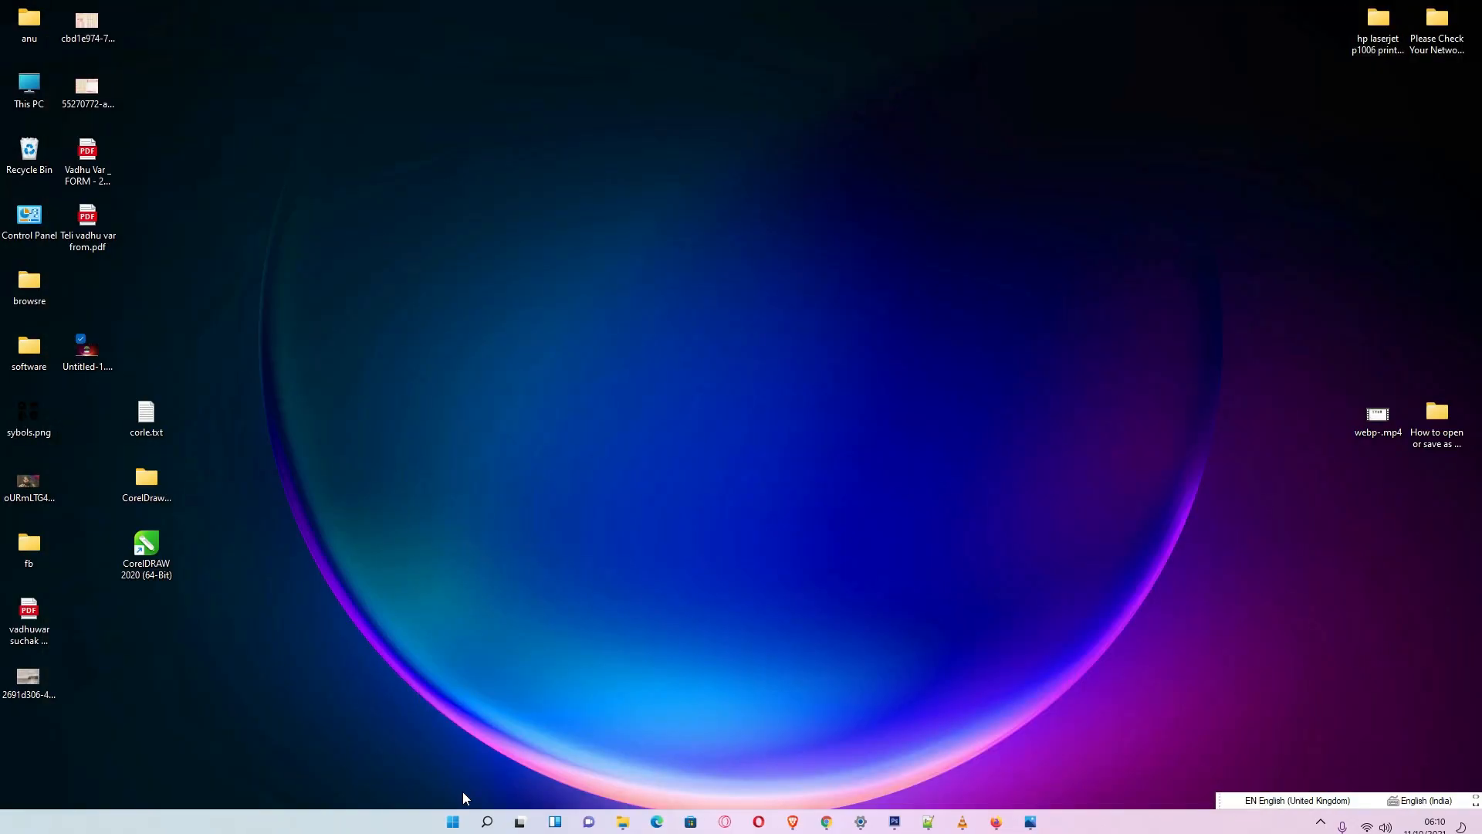
pyautogui.click(487, 820)
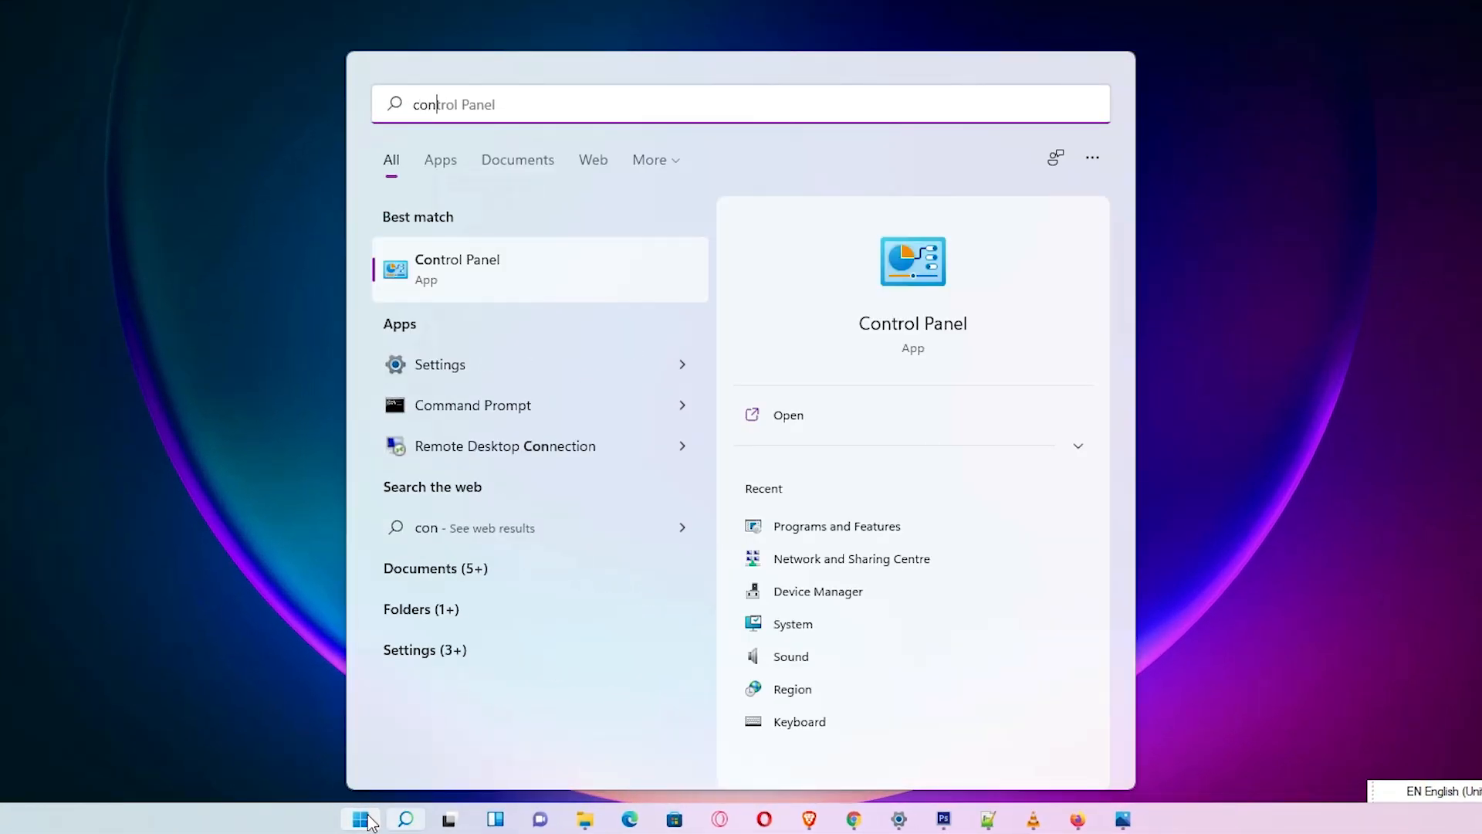
pyautogui.click(457, 269)
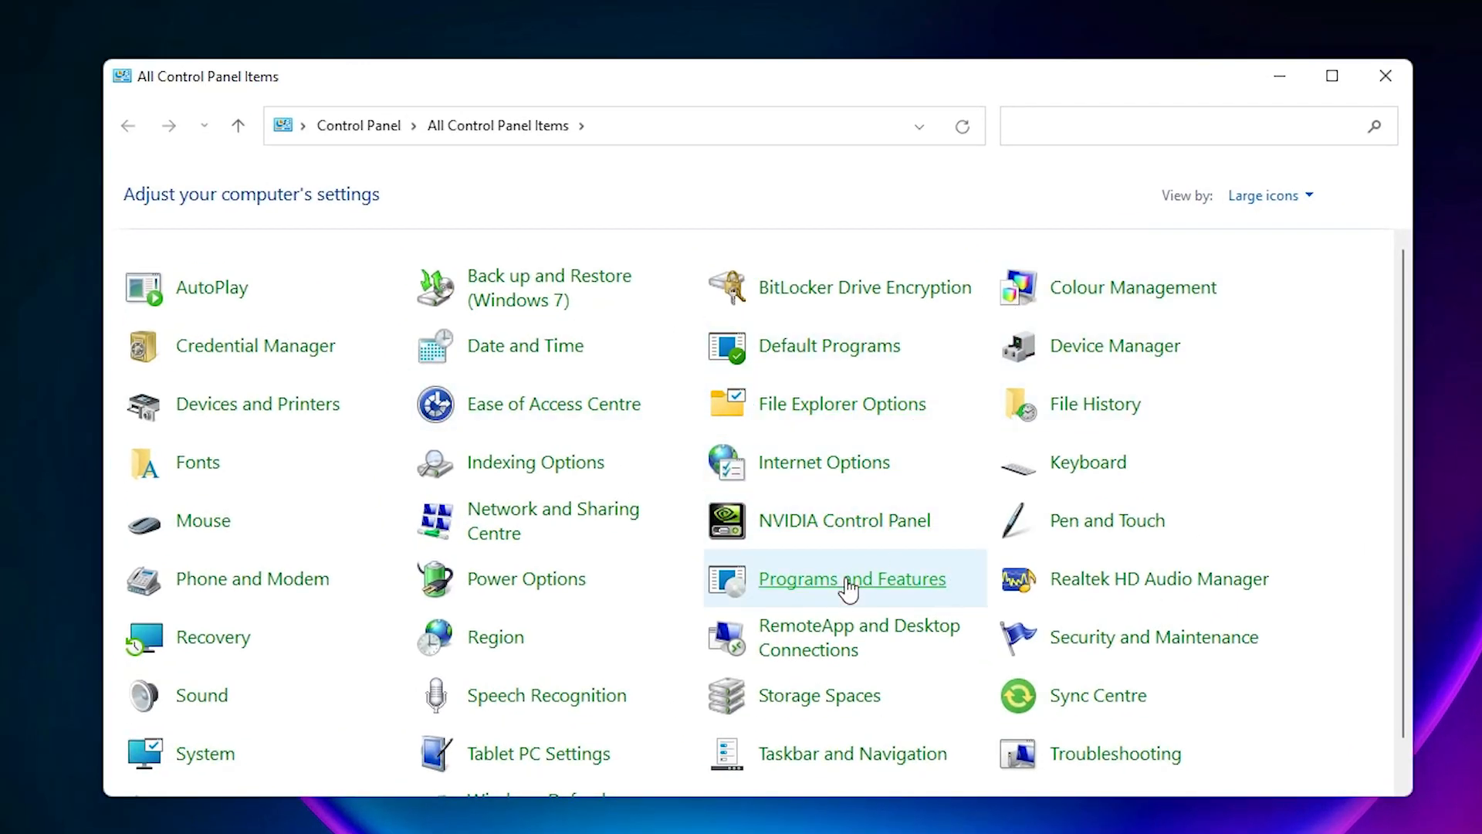
pyautogui.moveTo(862, 592)
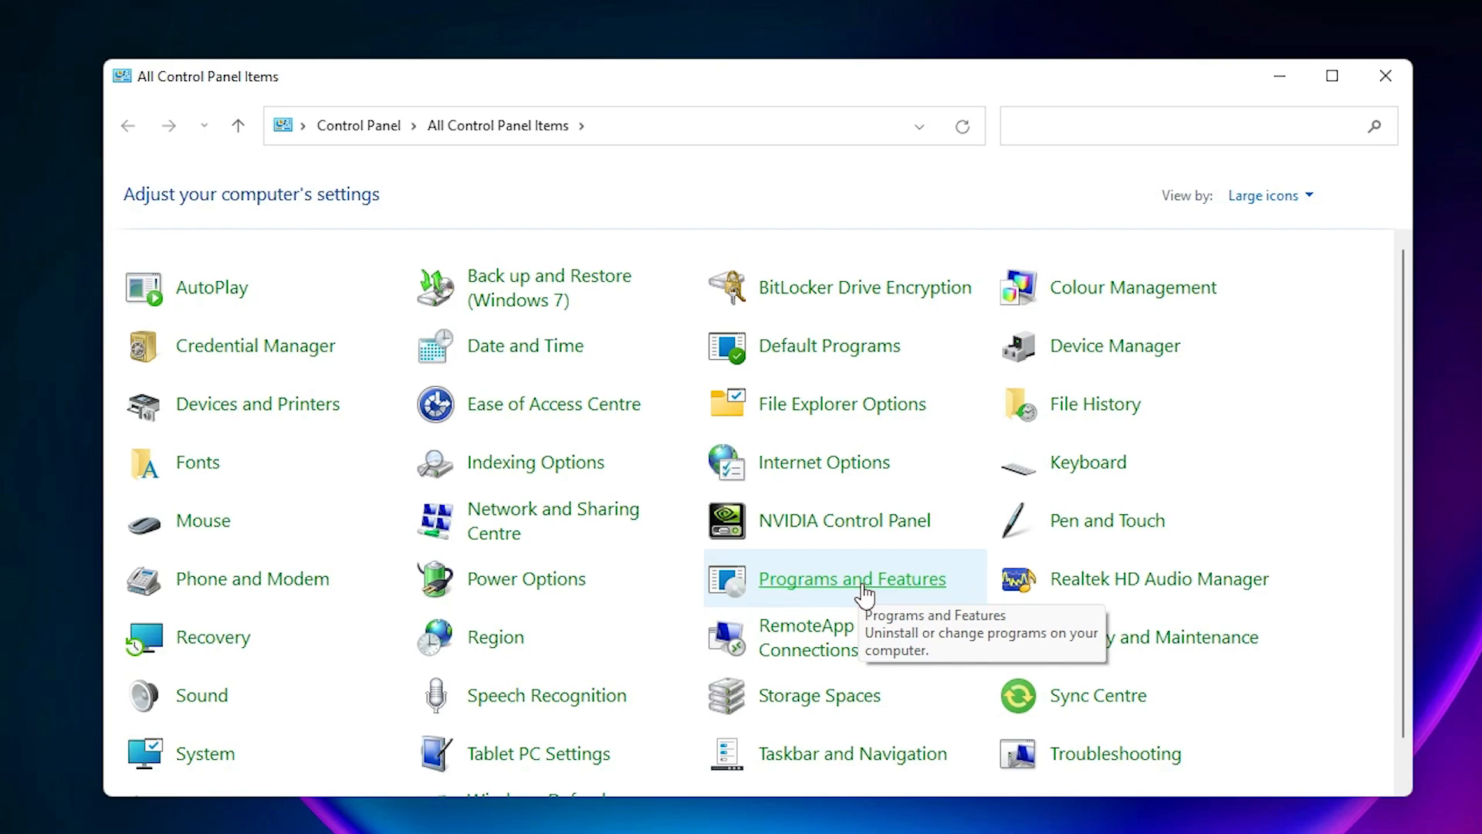
# Select CorelDRAW Graphics Suite 2020 (64-Bit) in Programs and Features, then close Control Panel.
pyautogui.click(851, 579)
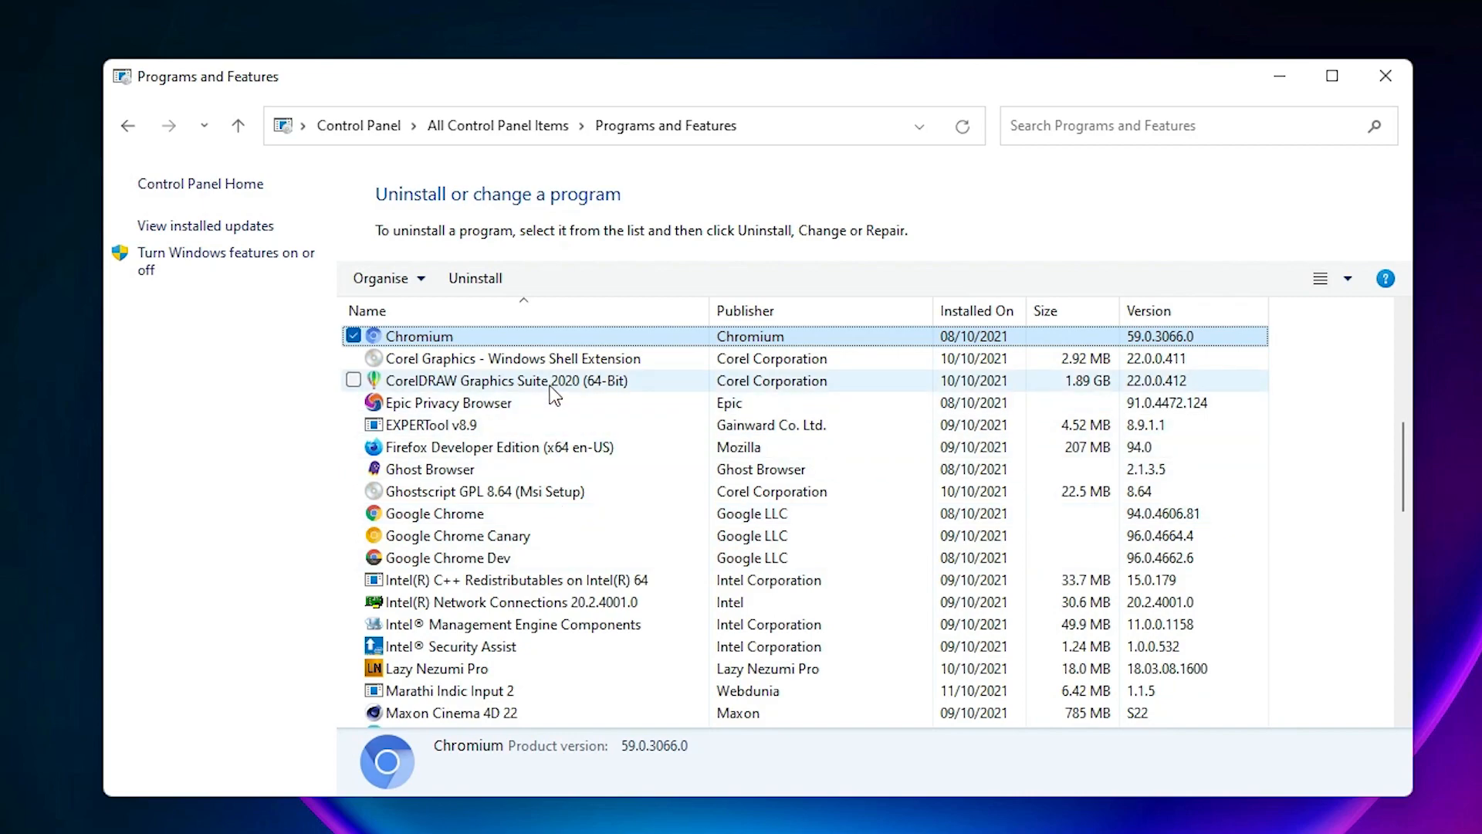
pyautogui.click(507, 381)
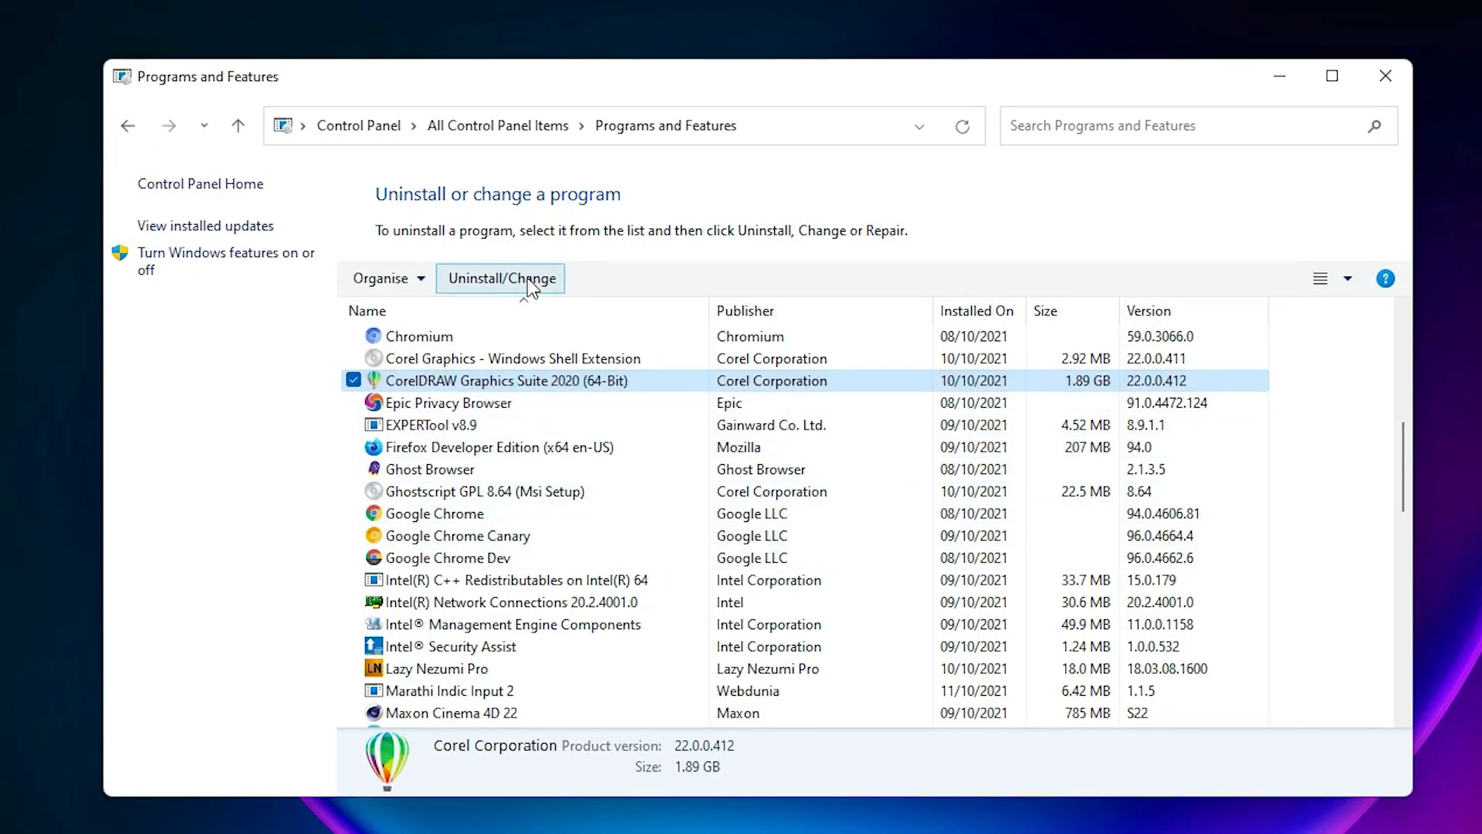
pyautogui.moveTo(526, 295)
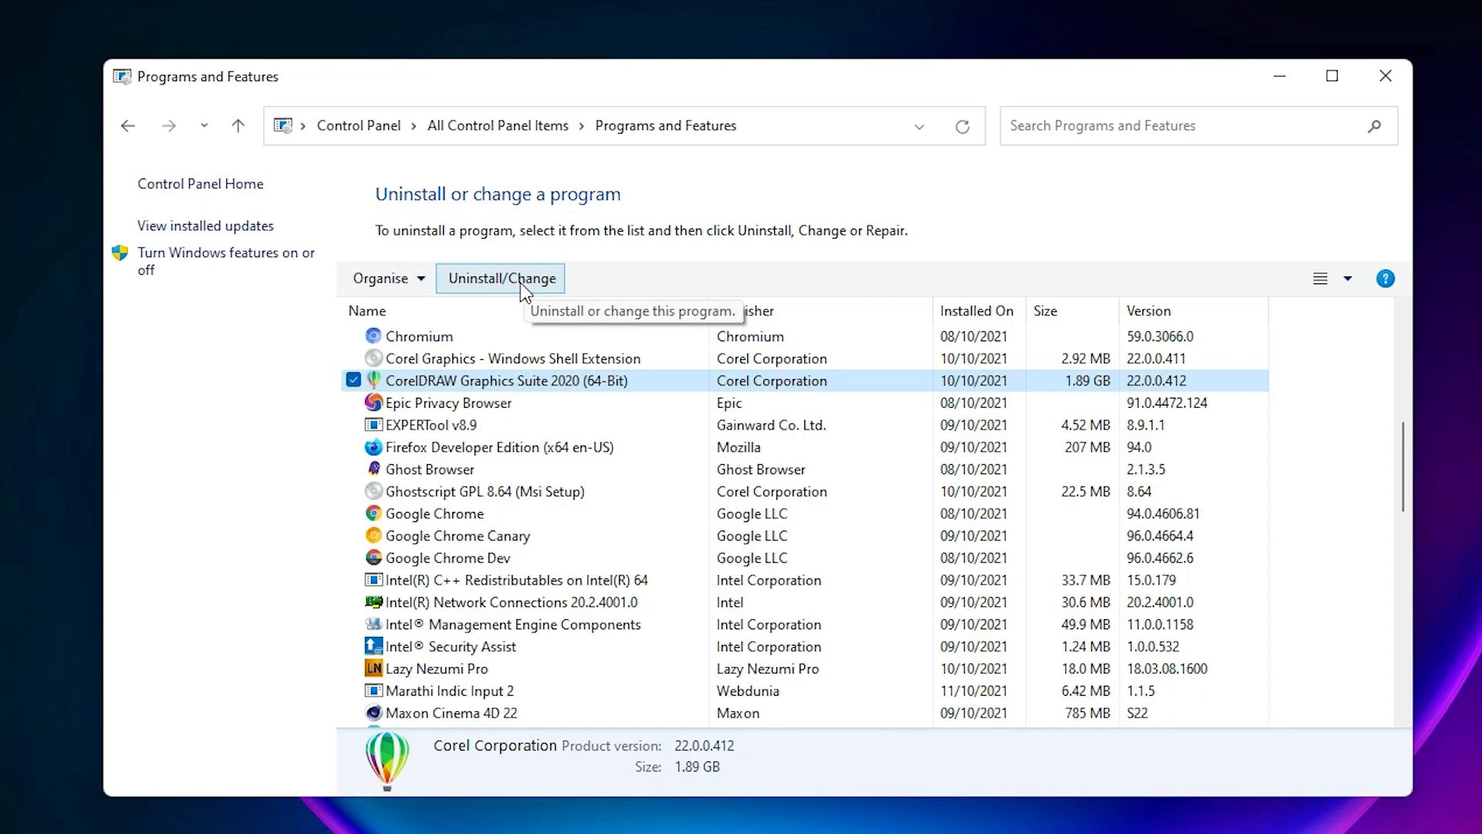
pyautogui.moveTo(460, 384)
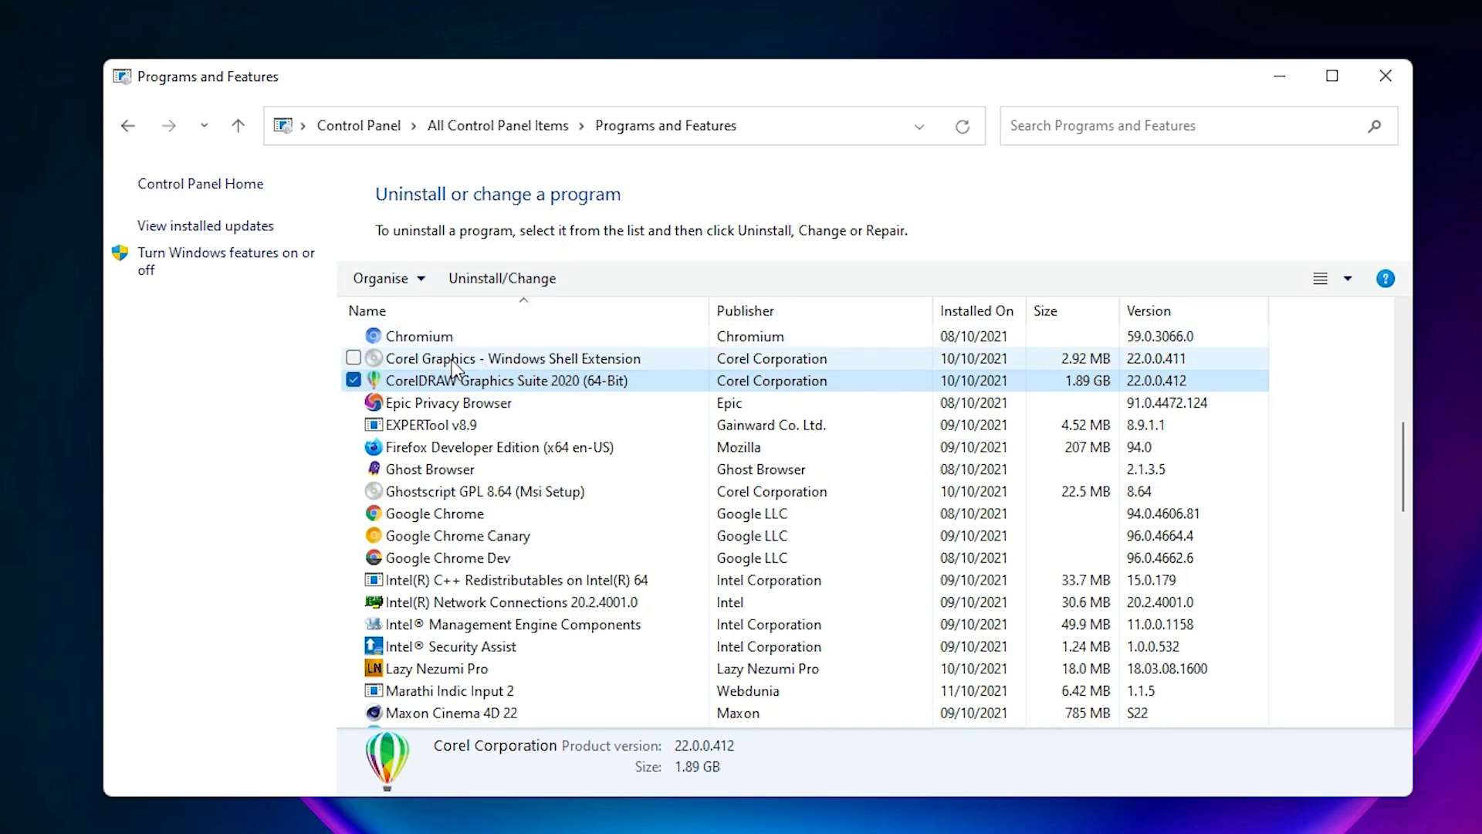
pyautogui.click(514, 358)
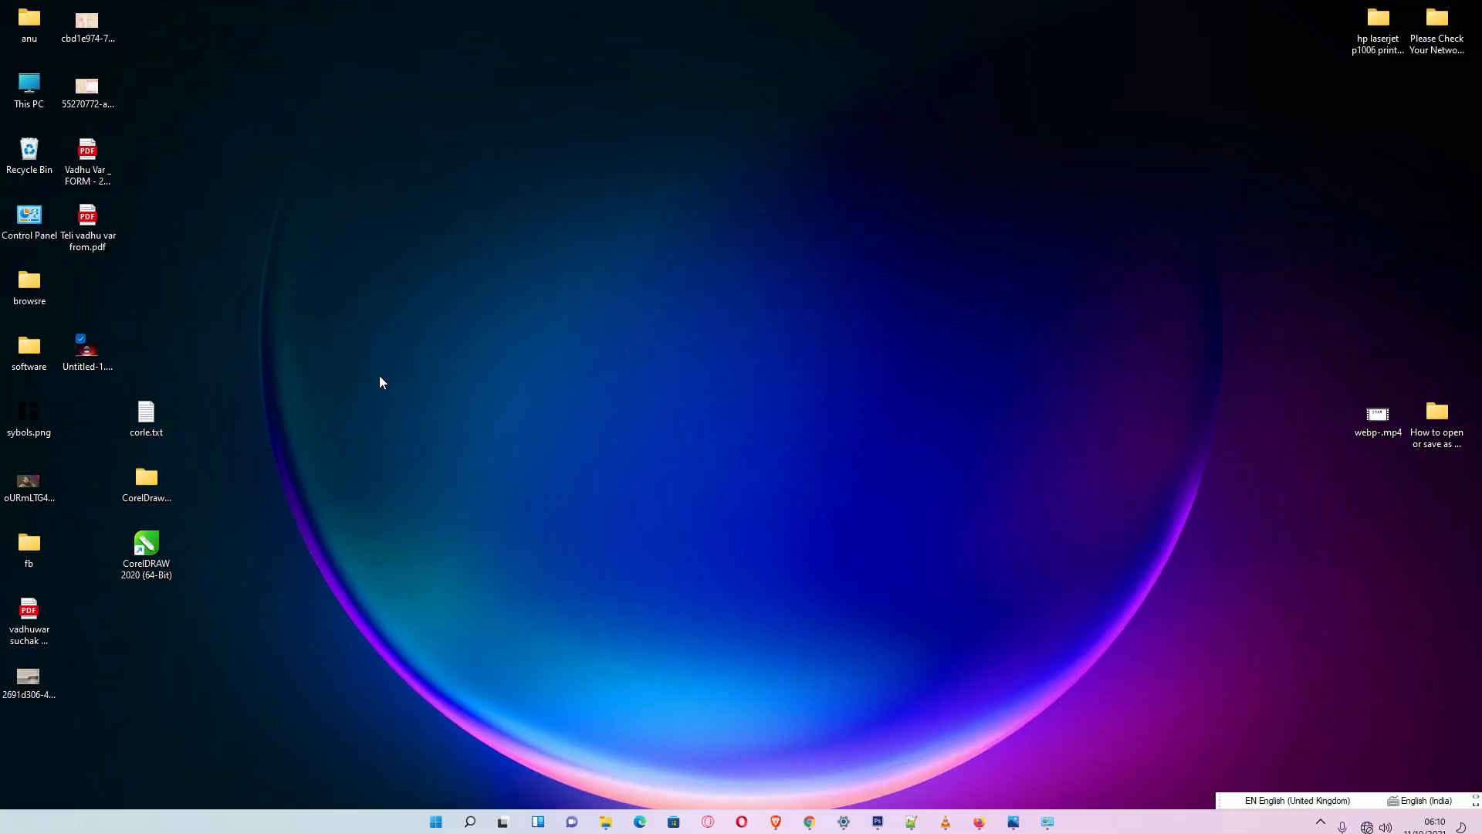
pyautogui.click(146, 482)
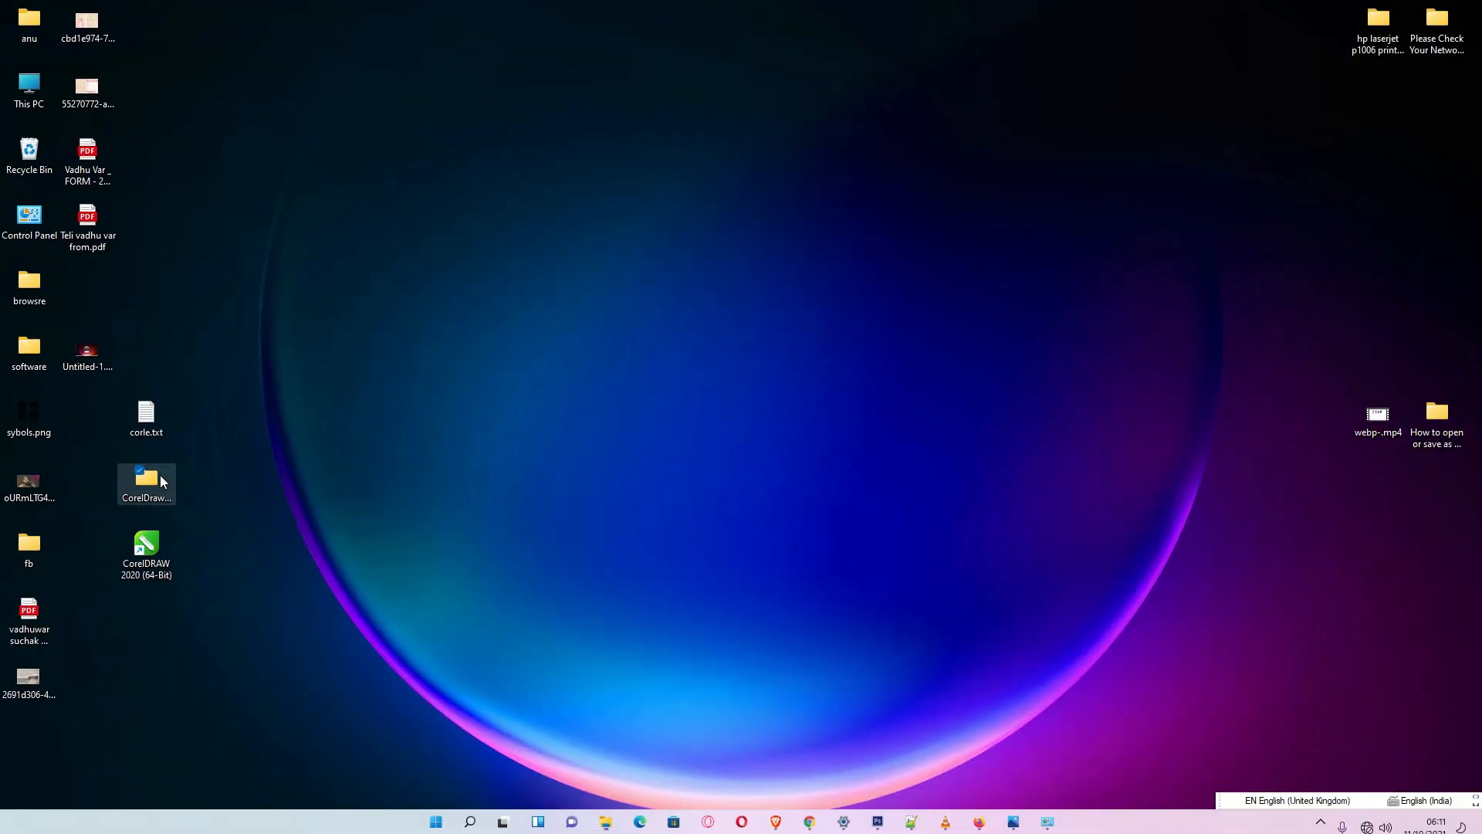
pyautogui.doubleClick(146, 479)
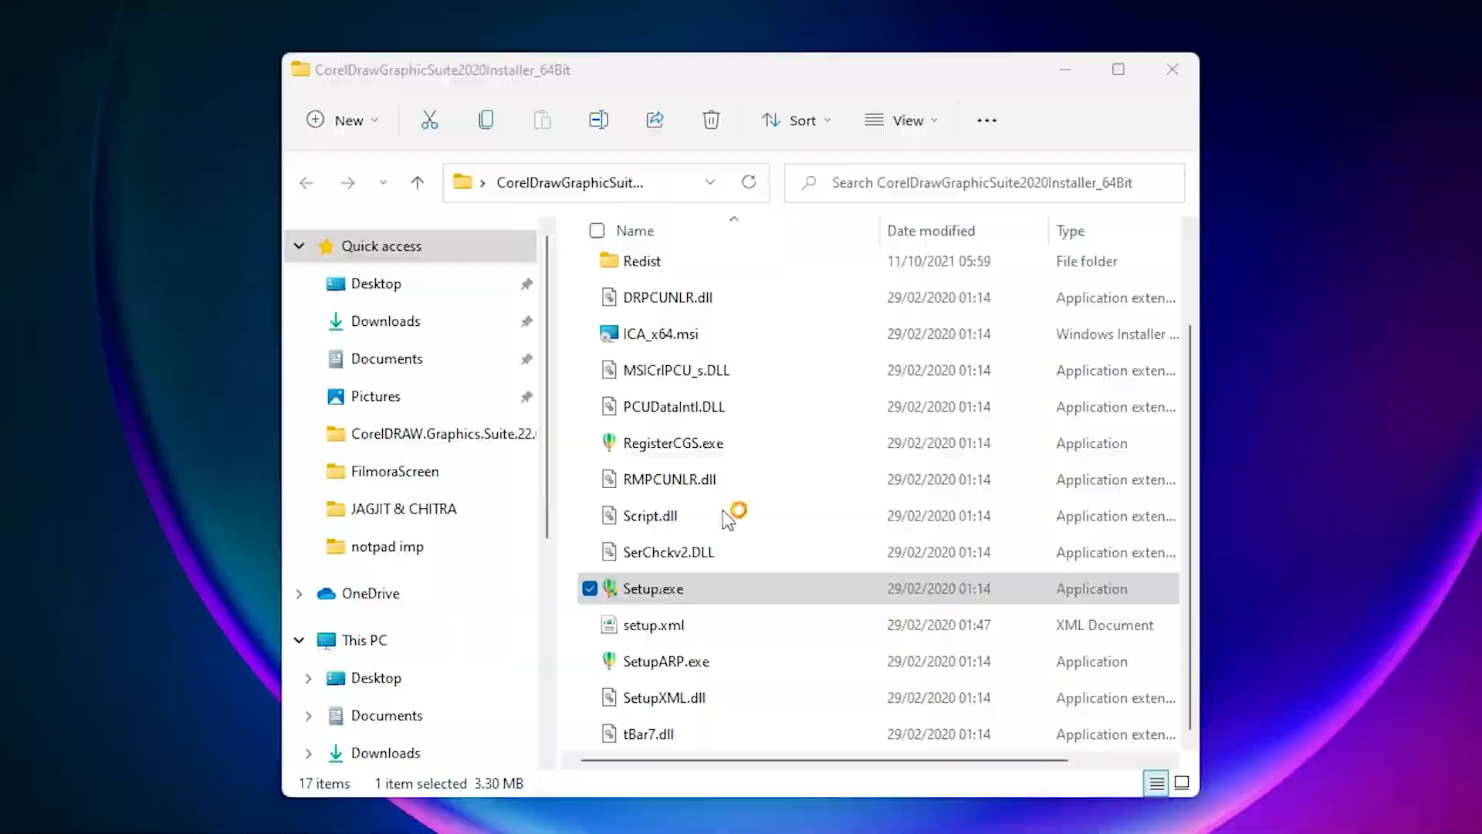
pyautogui.doubleClick(653, 588)
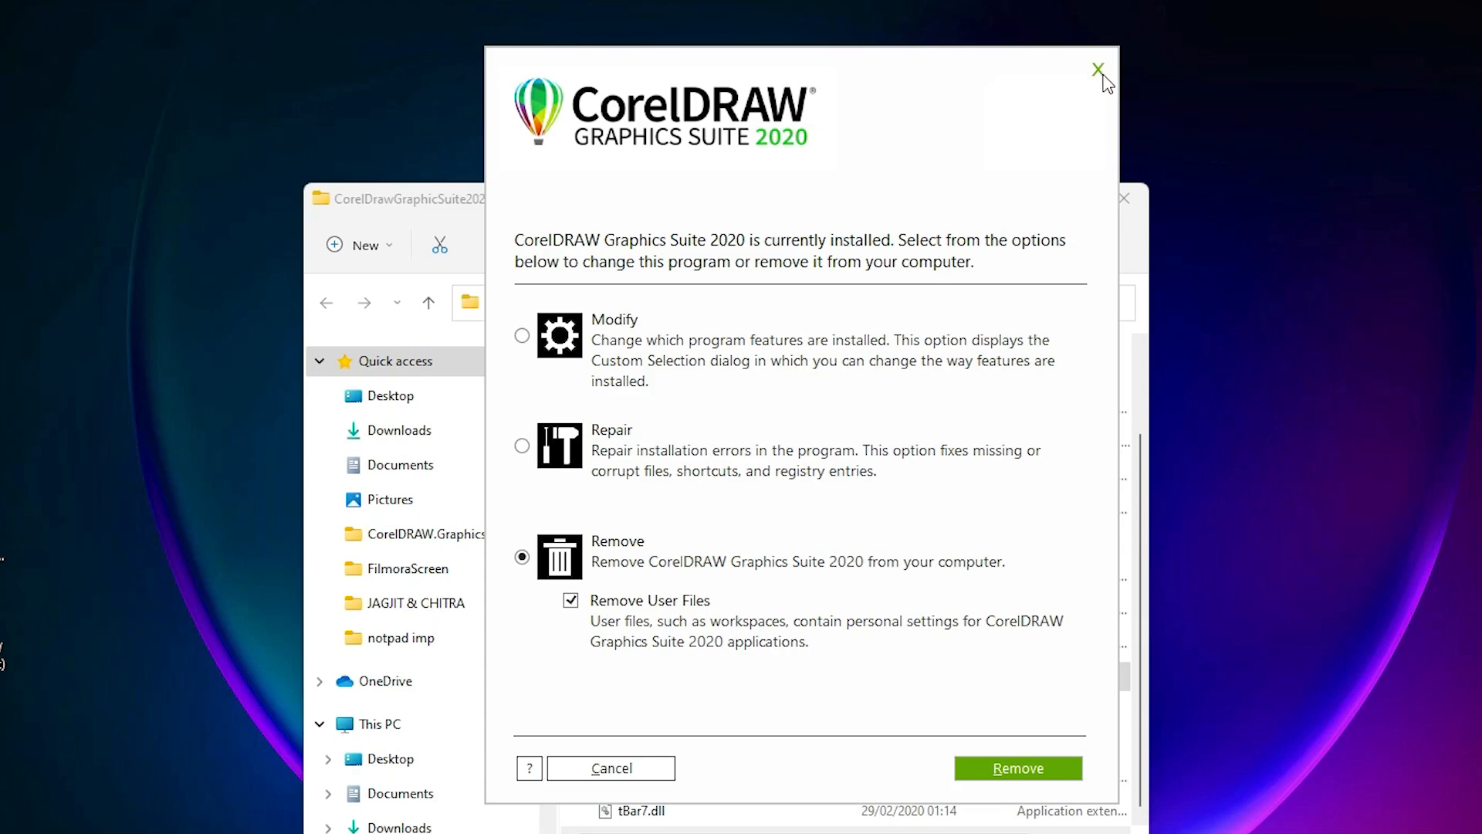
pyautogui.click(1097, 70)
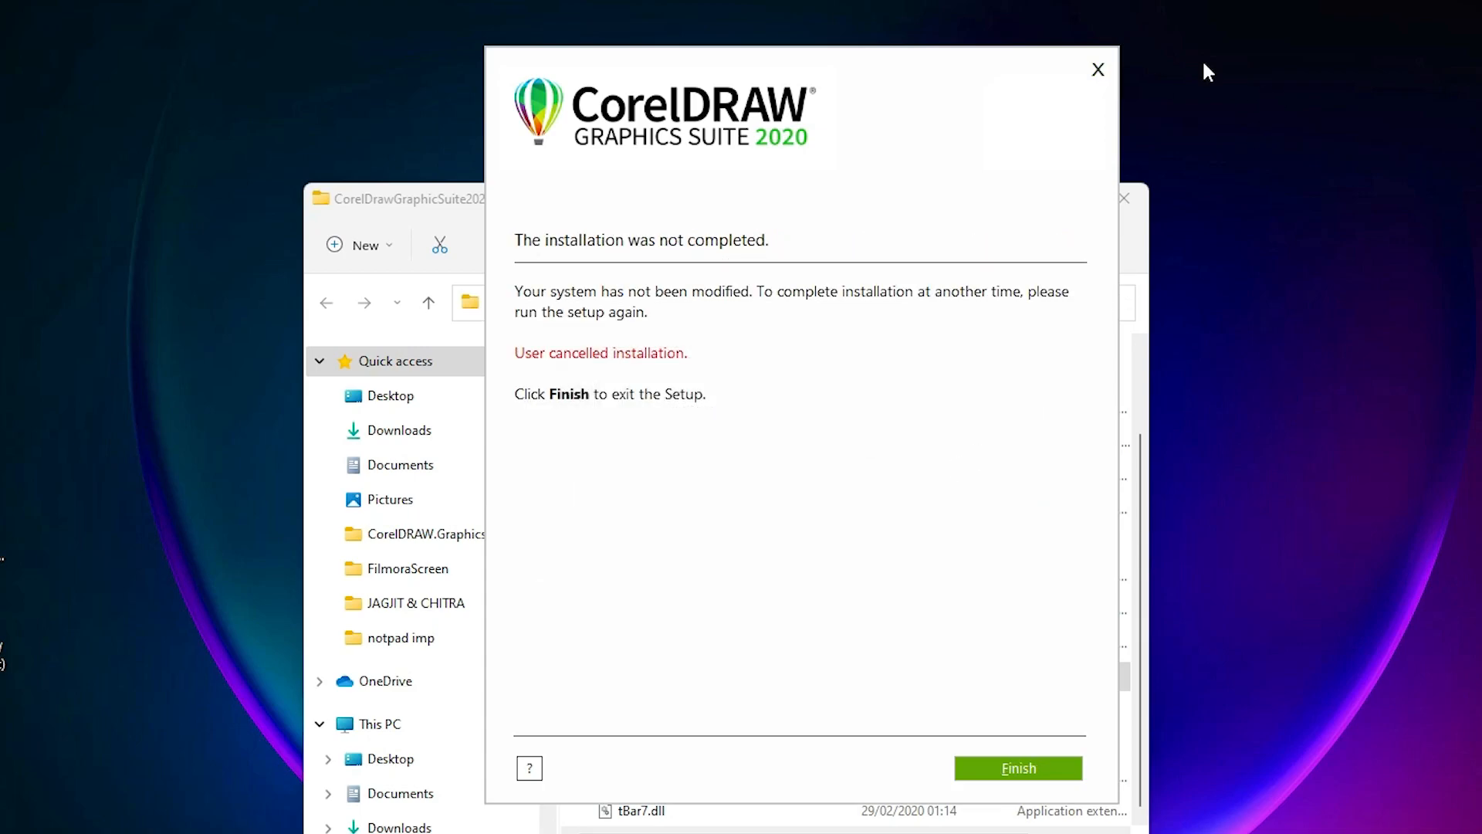
pyautogui.click(1019, 767)
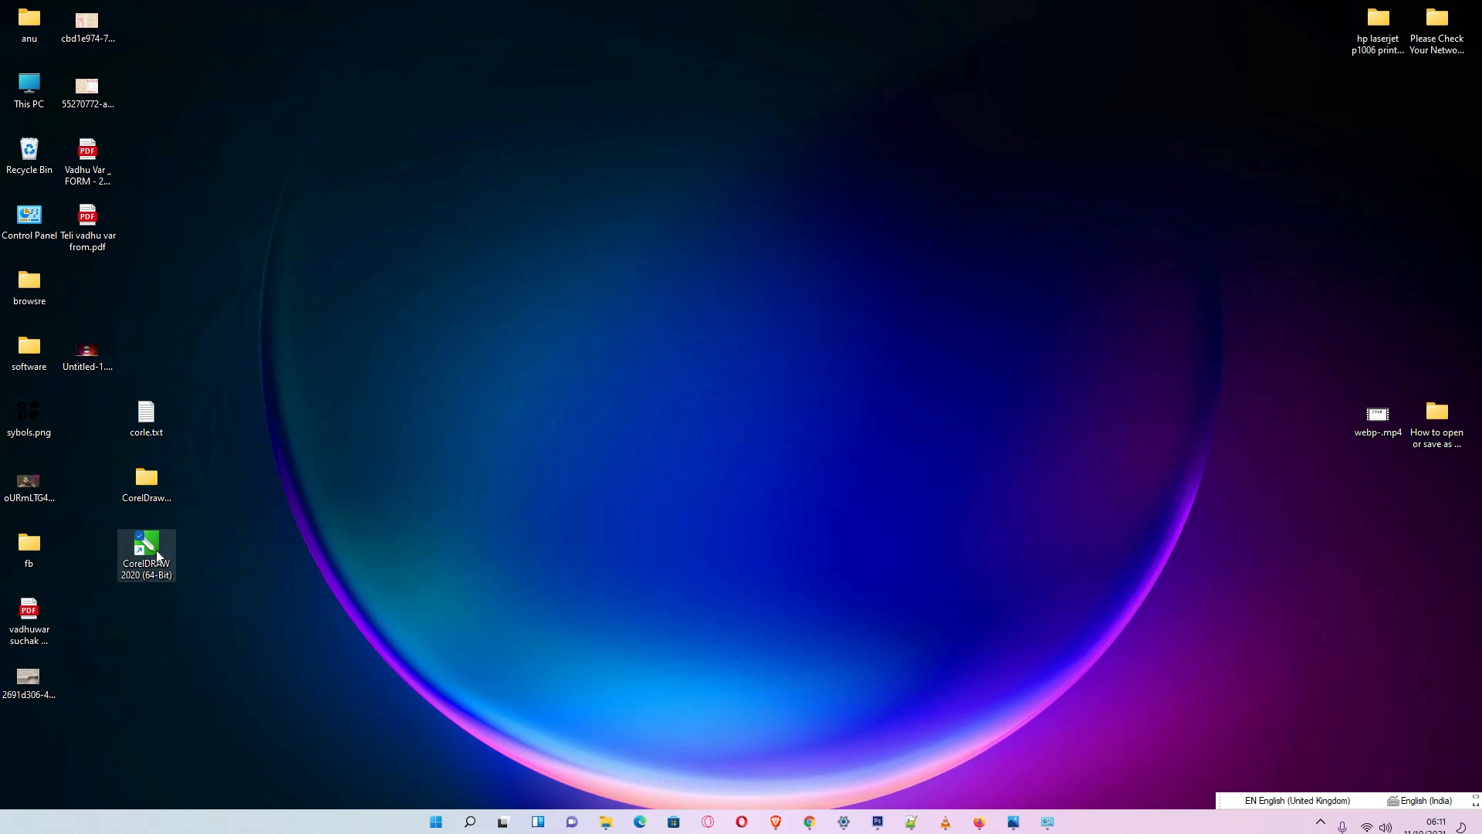
# Launch CorelDRAW 2020 (64-Bit) from its desktop shortcut and maximize the window.
pyautogui.doubleClick(146, 550)
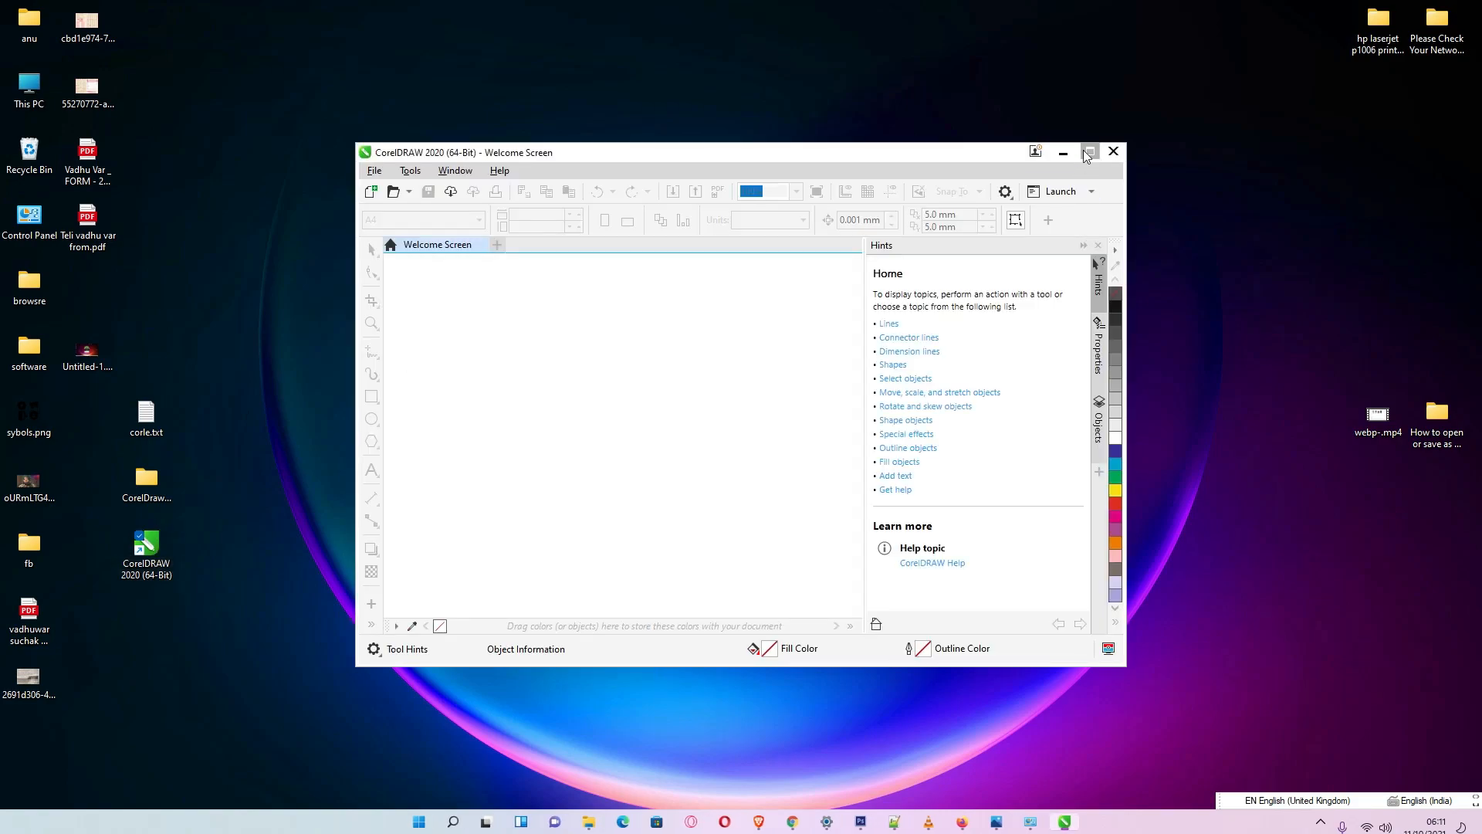
pyautogui.click(1088, 151)
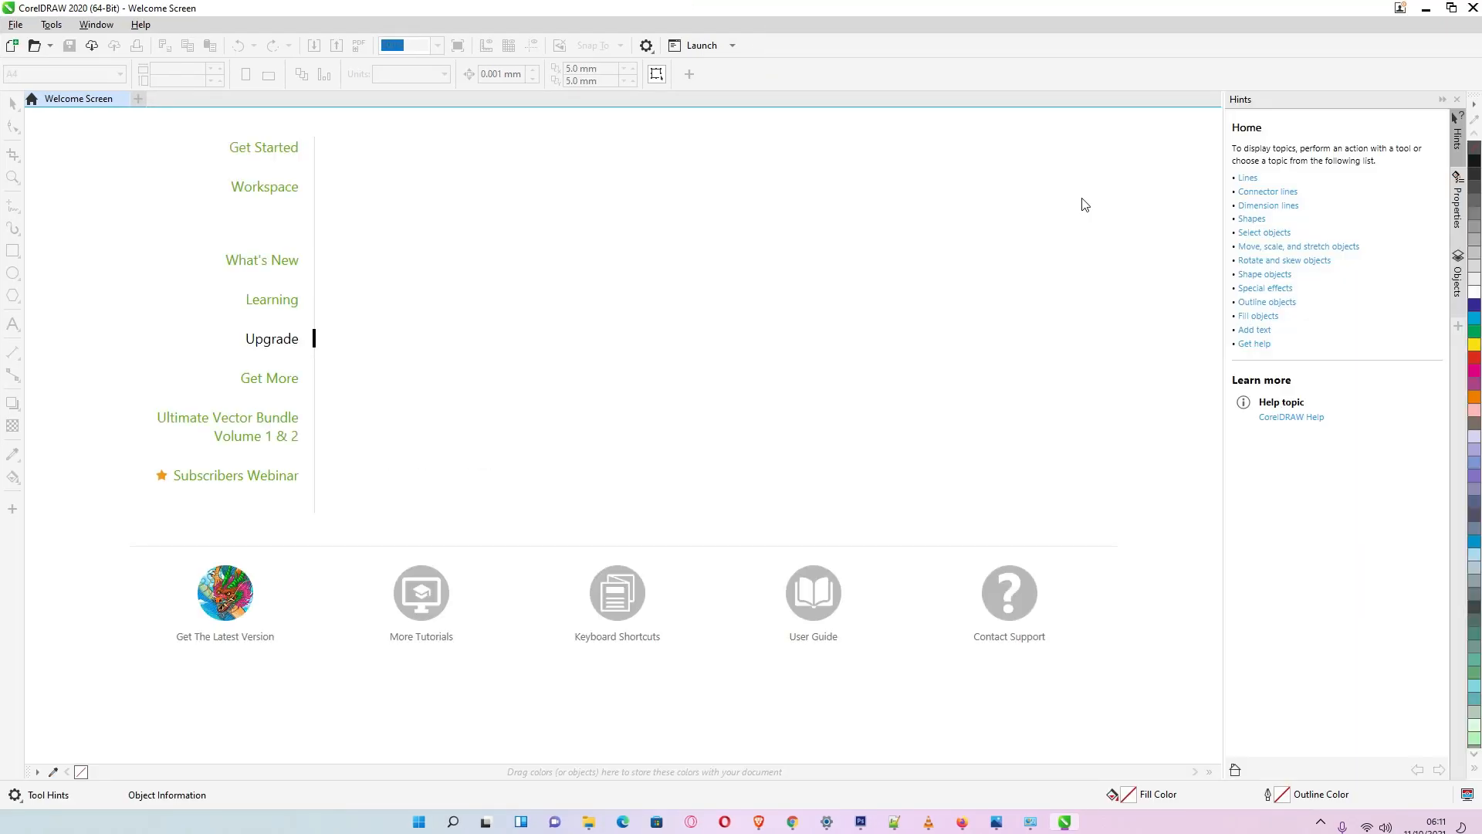